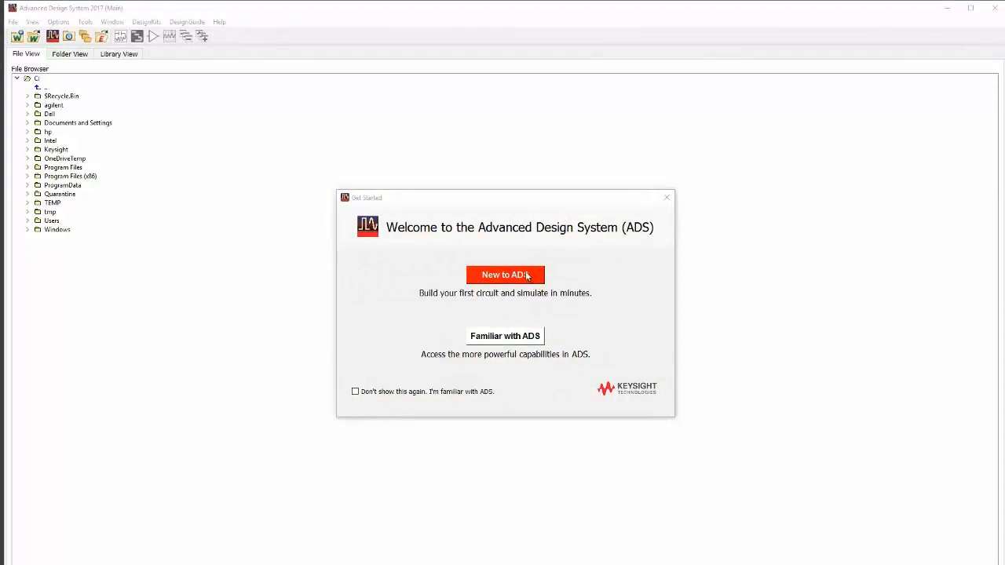
Launch the 'New to ADS' Quick Start and review its four-step overview, reopening it once
click(504, 275)
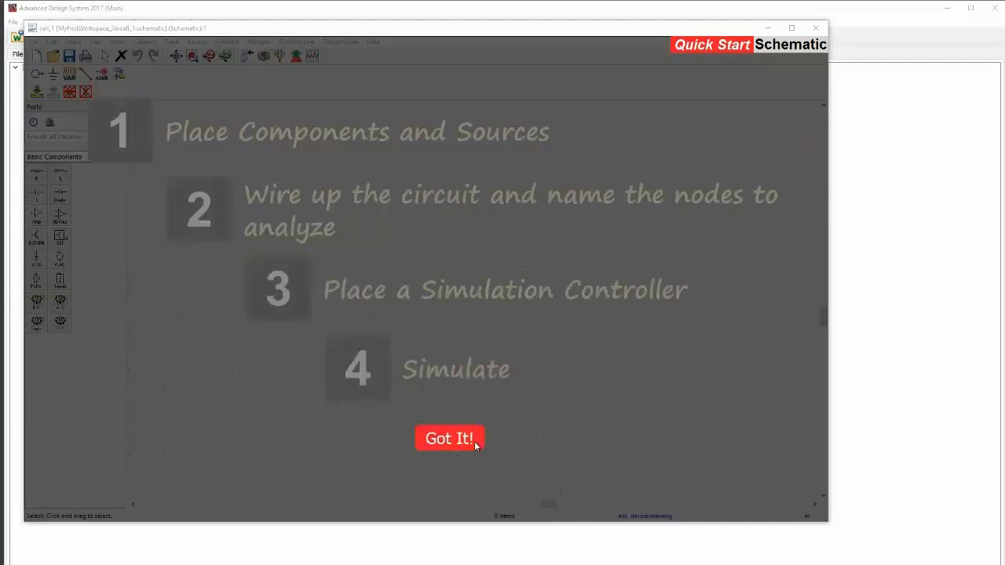
click(449, 438)
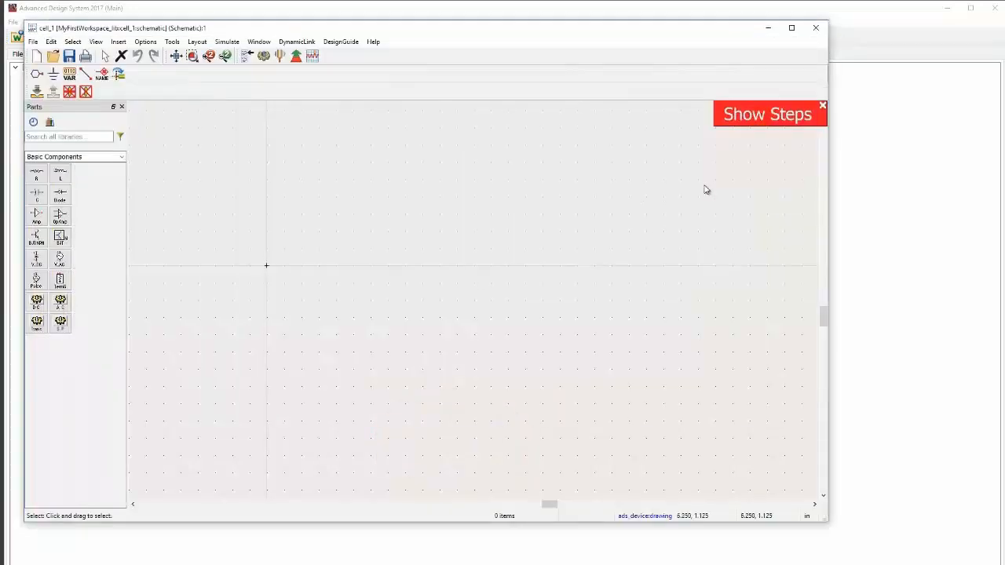
click(767, 114)
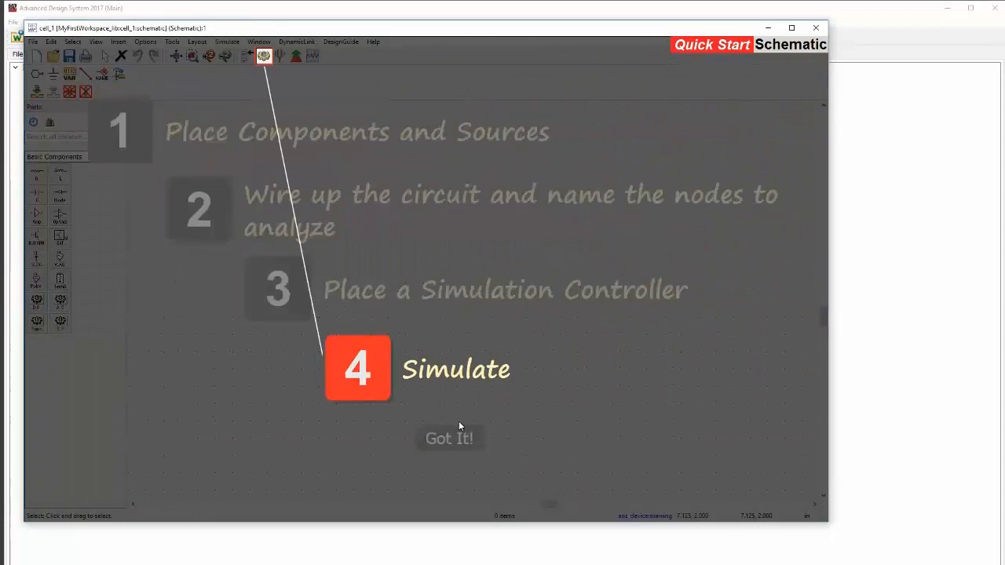
click(448, 438)
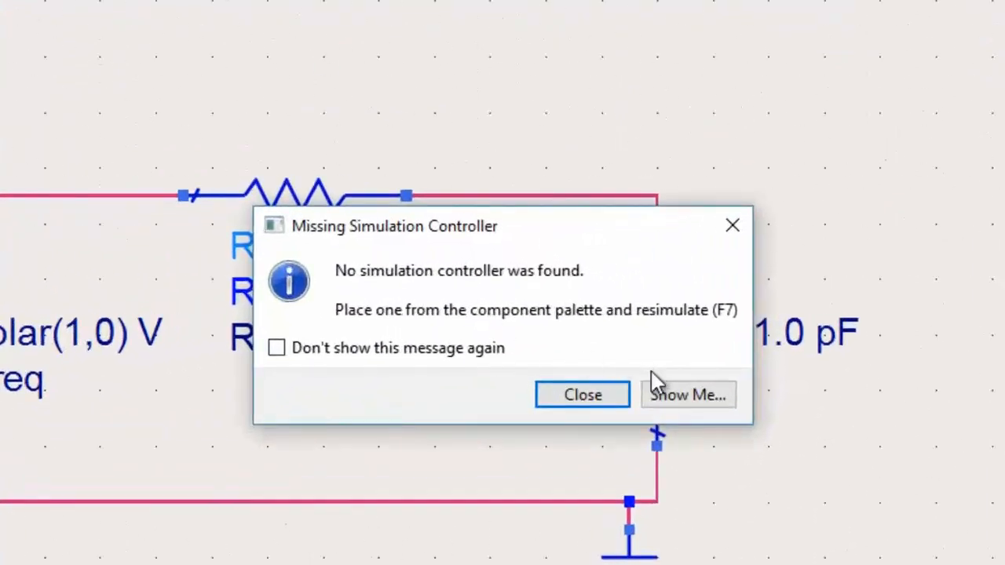
mouse_move(694, 408)
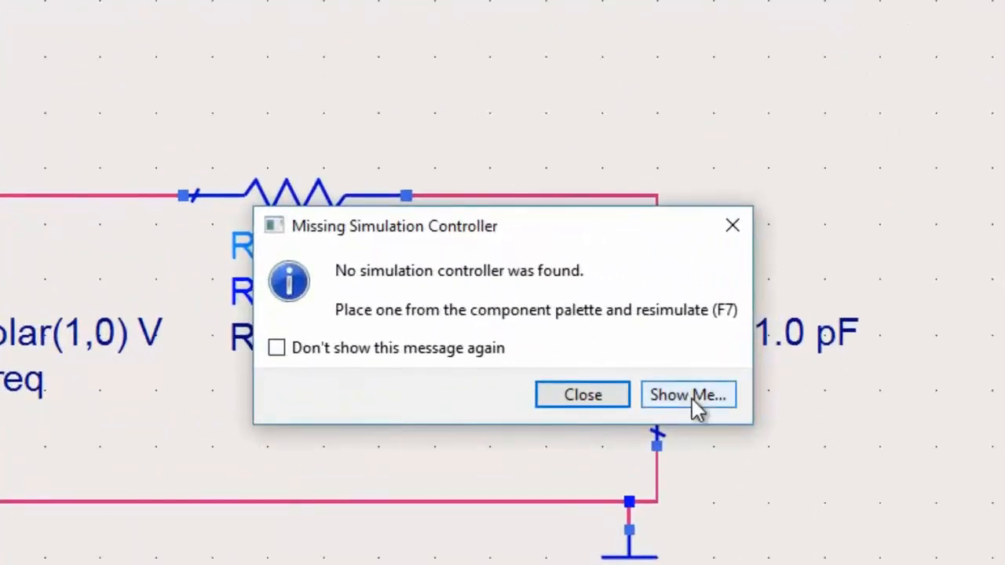
Let the guide add a simulation controller, then plot dB(out) and dB(in) over 1–10 GHz
click(687, 394)
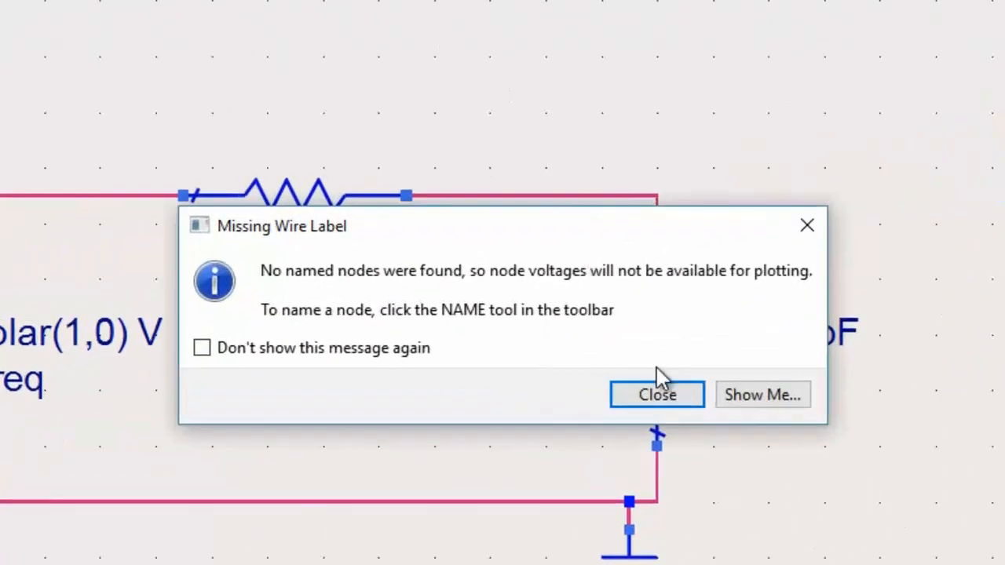
click(657, 394)
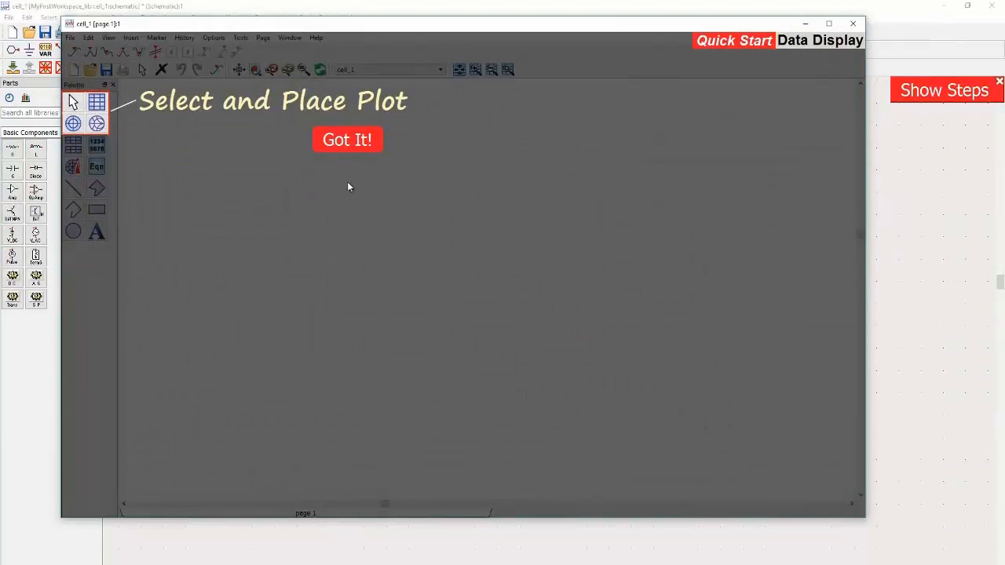
click(347, 139)
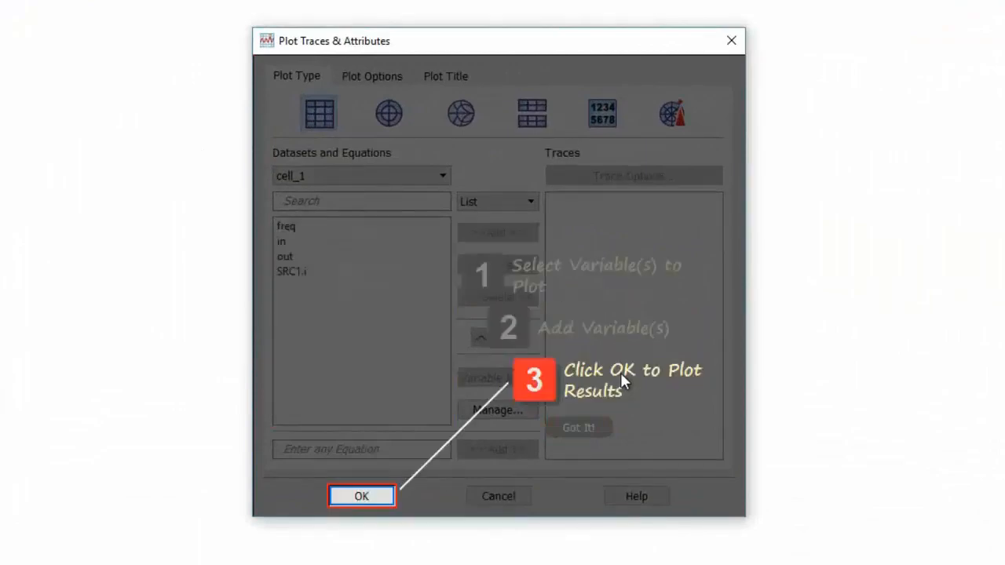
click(361, 495)
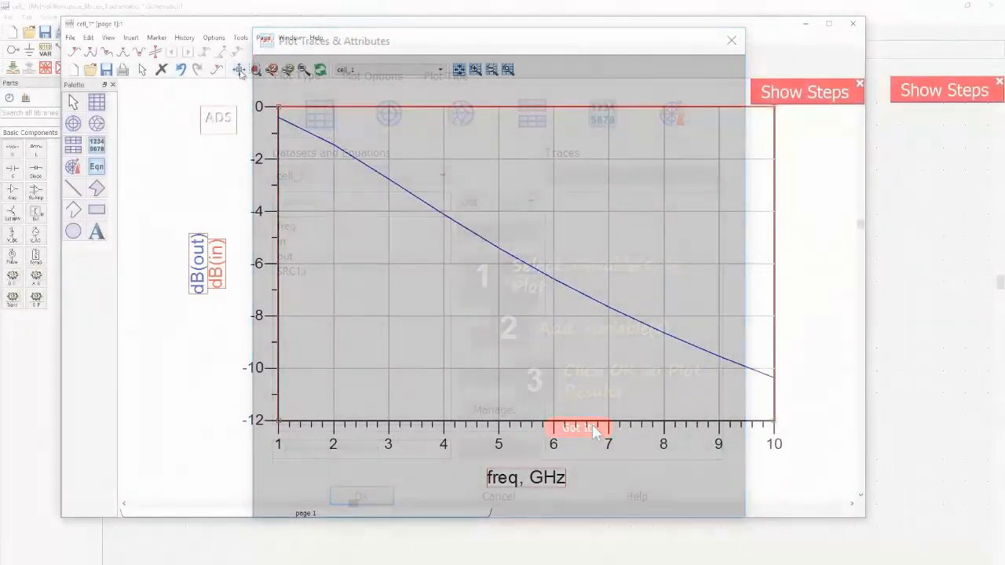
click(580, 428)
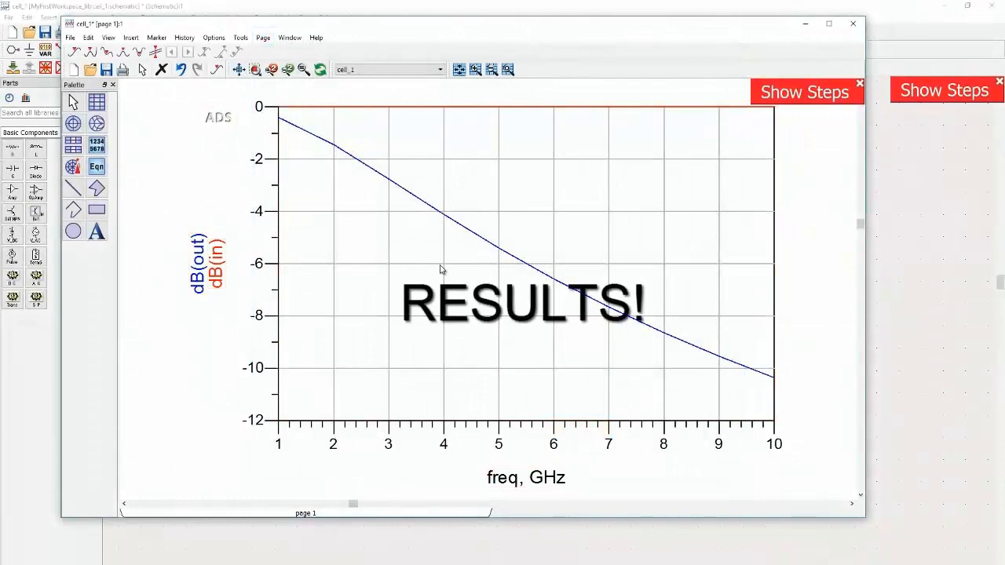